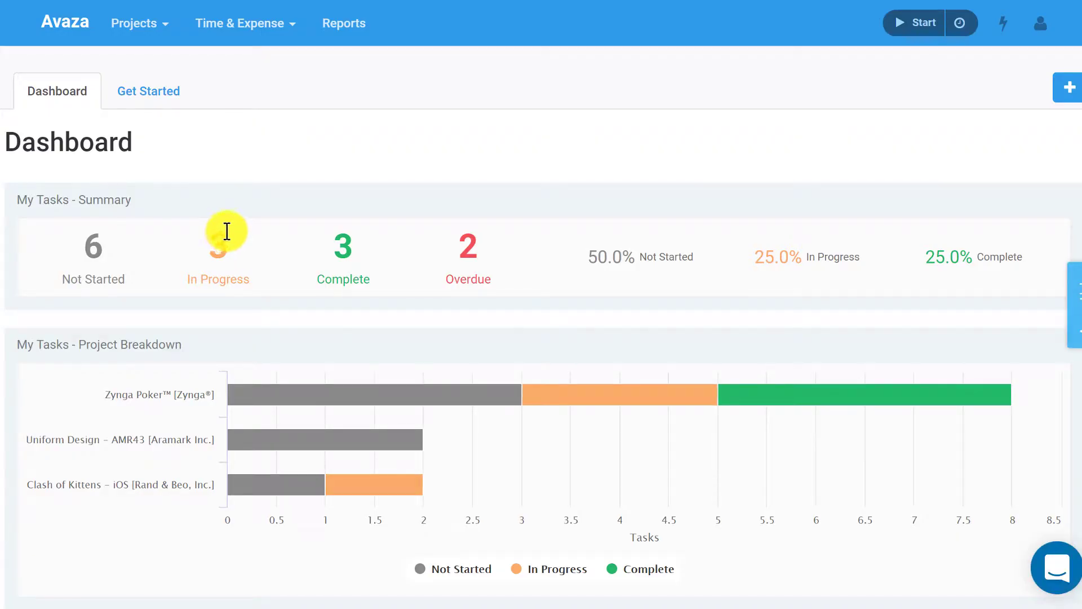
Go to My Expenses from the Time & Expense menu.
click(240, 23)
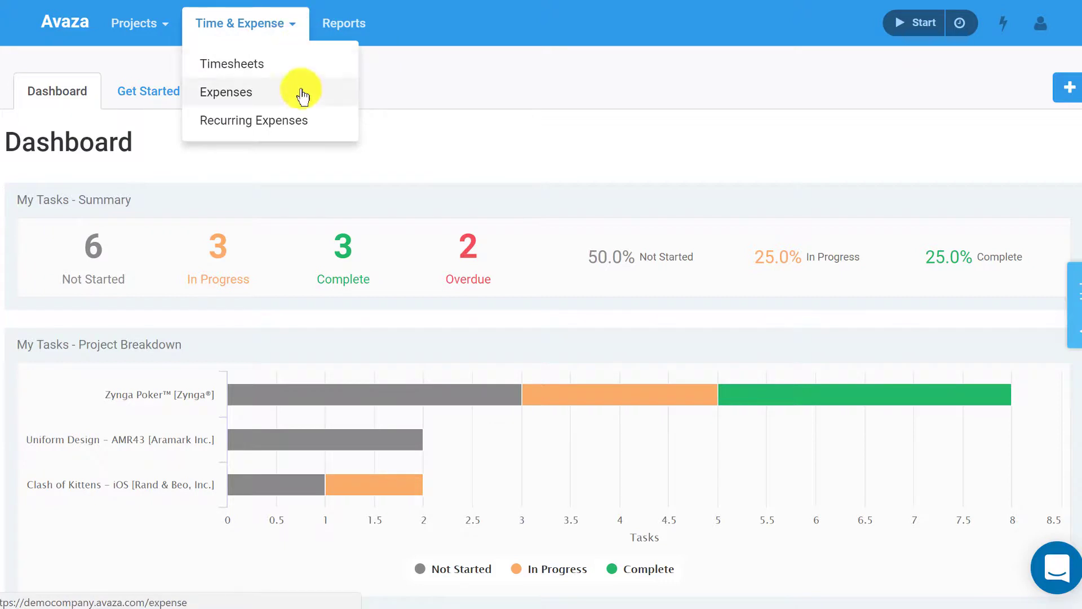
click(225, 91)
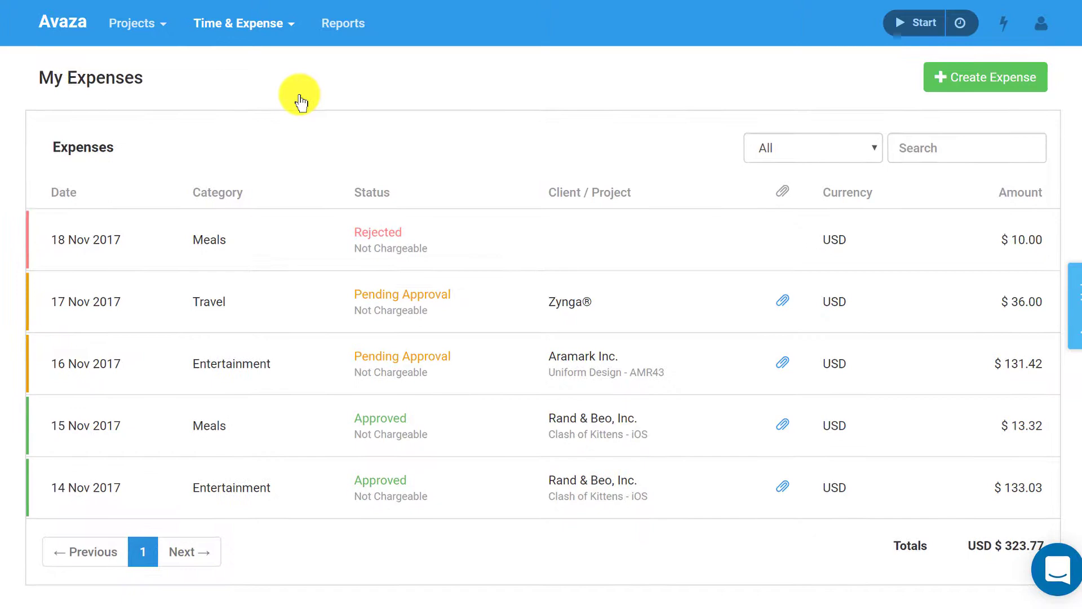
Try the status filter, then search 'meals' to narrow the list to two Meals expenses.
scroll(down, 3)
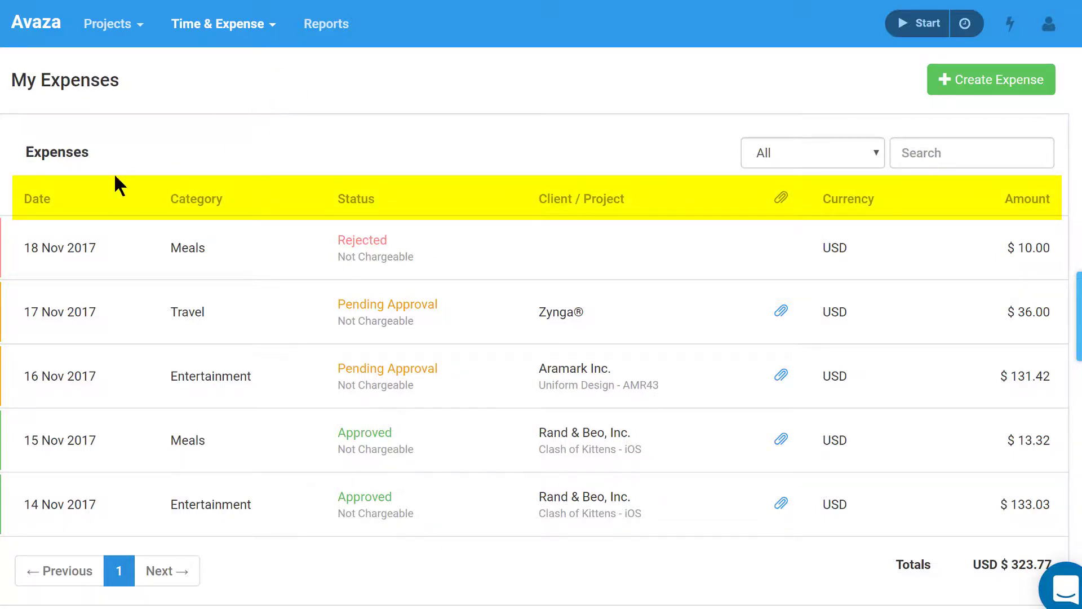
click(36, 199)
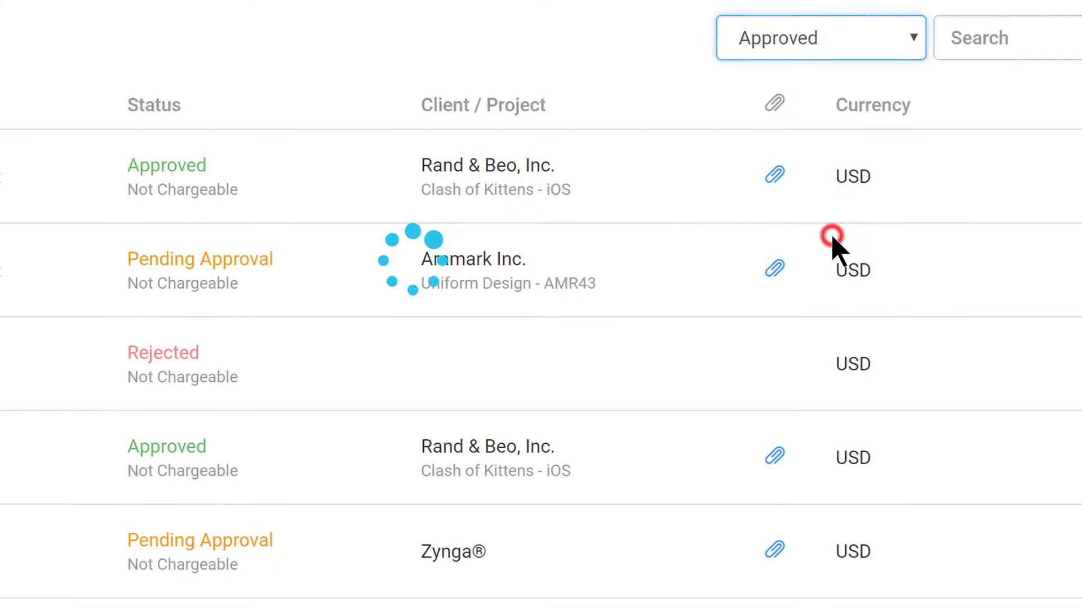
text(meals)
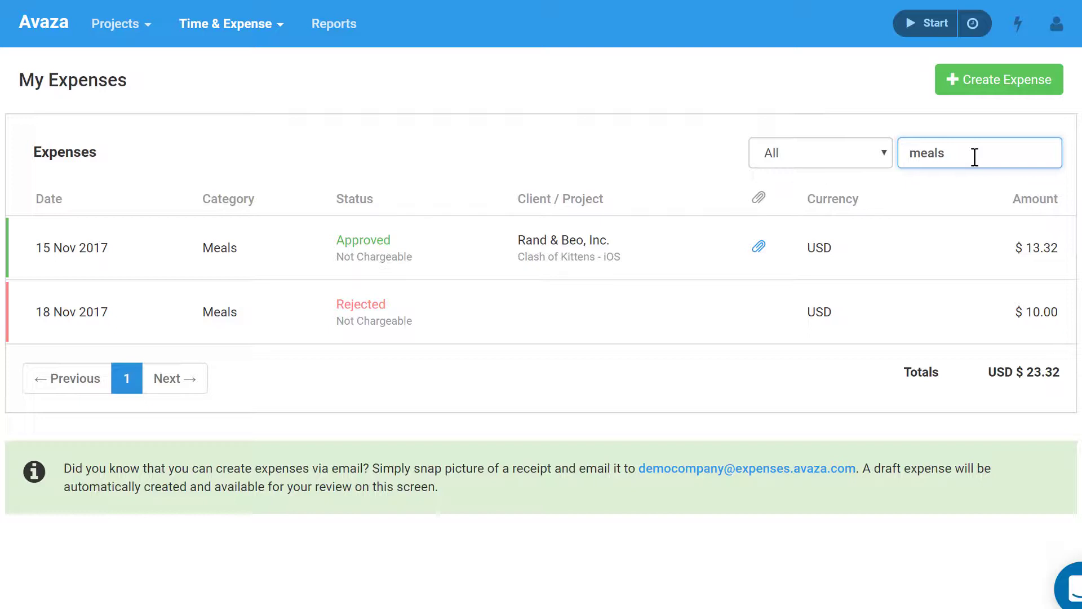
Start a new expense dated 08 Dec 2017 with category Meals.
click(997, 79)
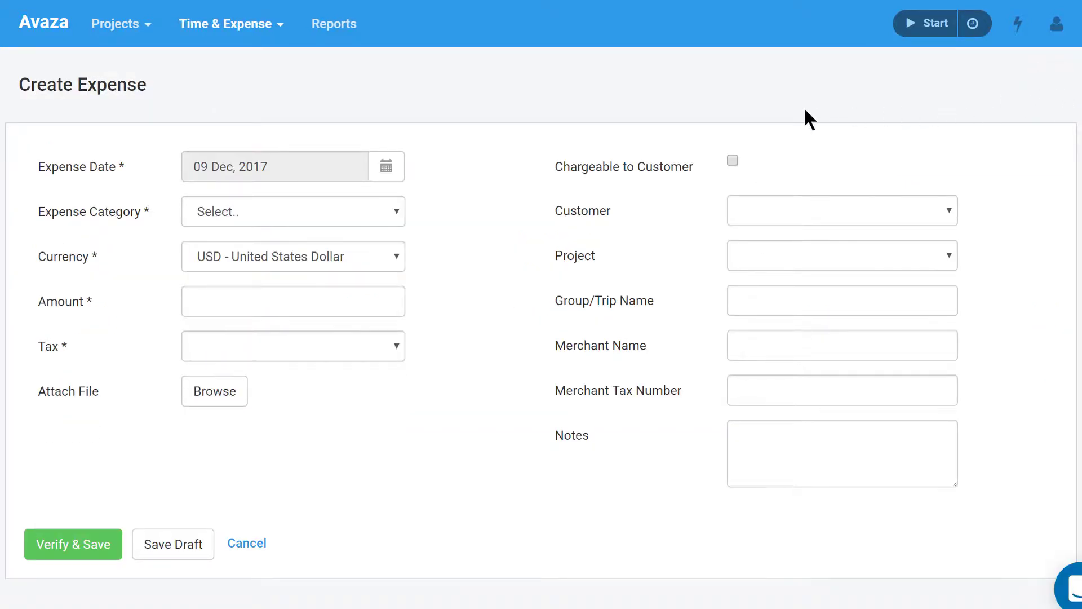
mouse_move(493, 186)
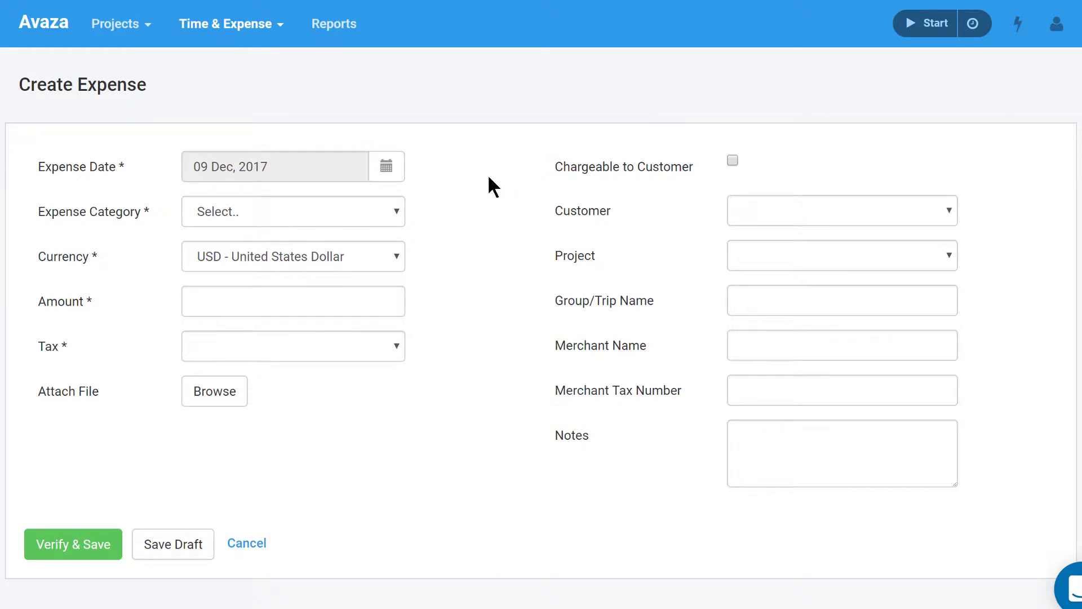
mouse_move(76, 189)
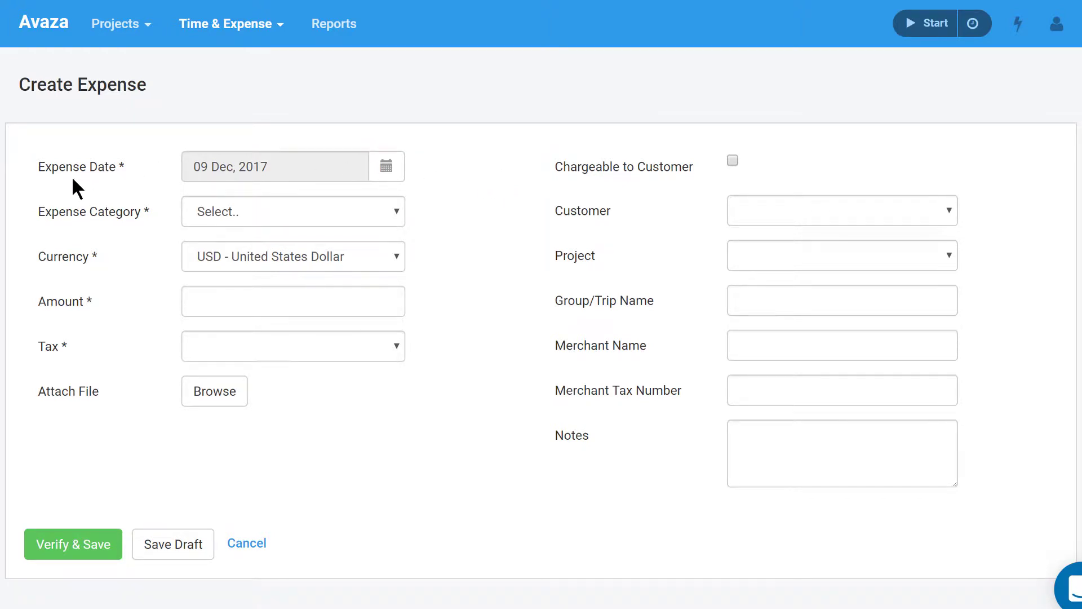
click(275, 167)
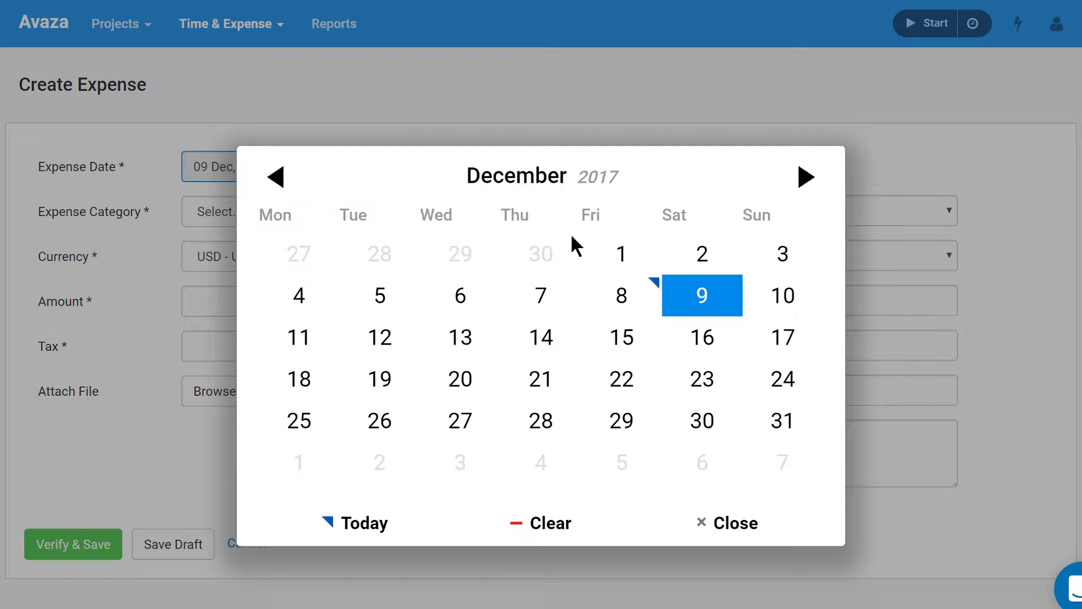
click(620, 295)
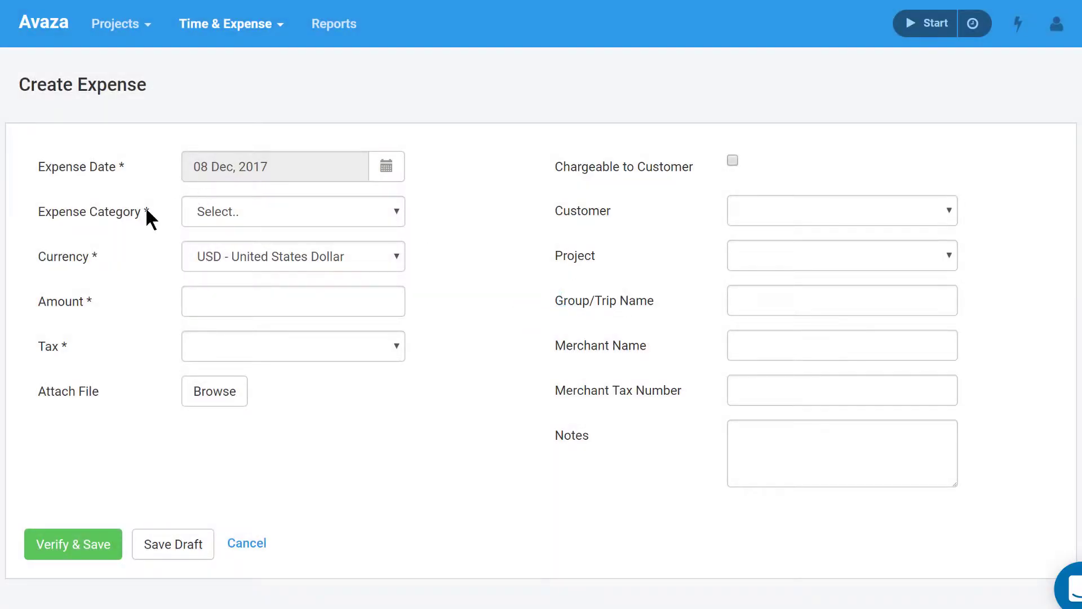
click(292, 210)
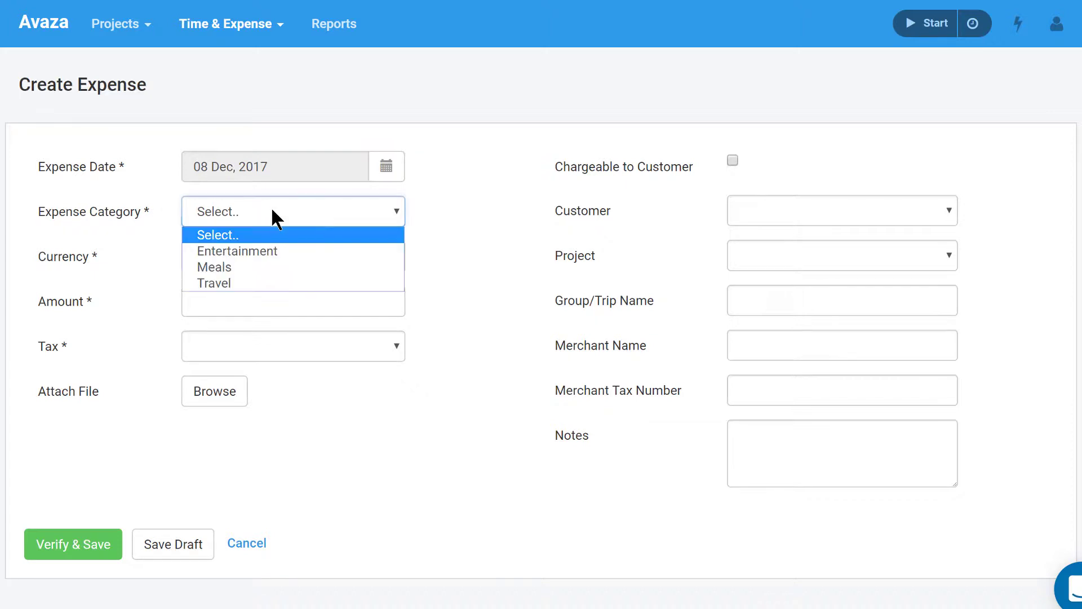
mouse_move(273, 267)
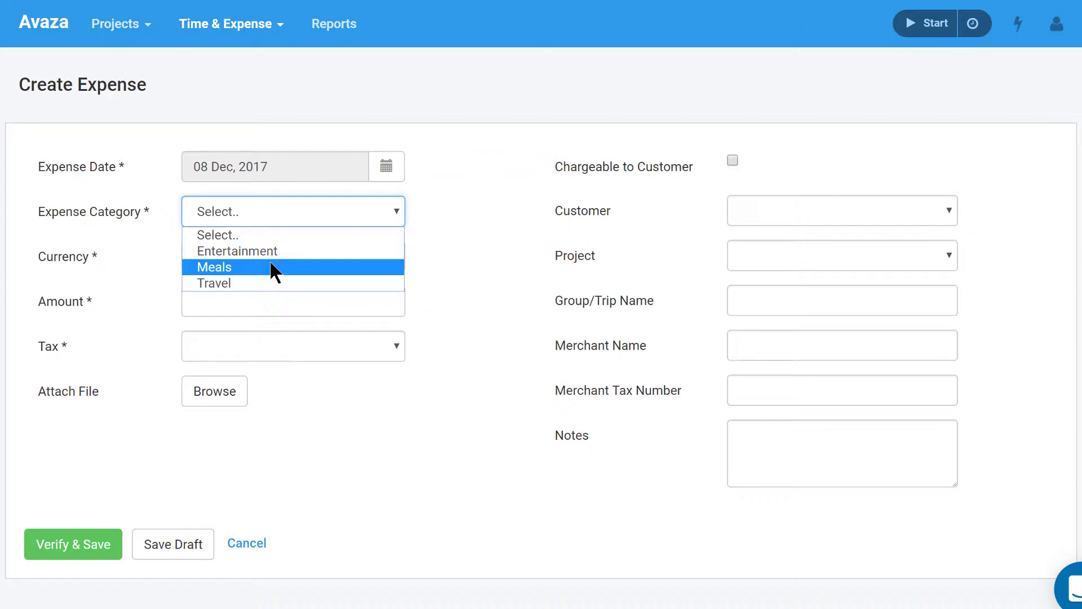
click(214, 267)
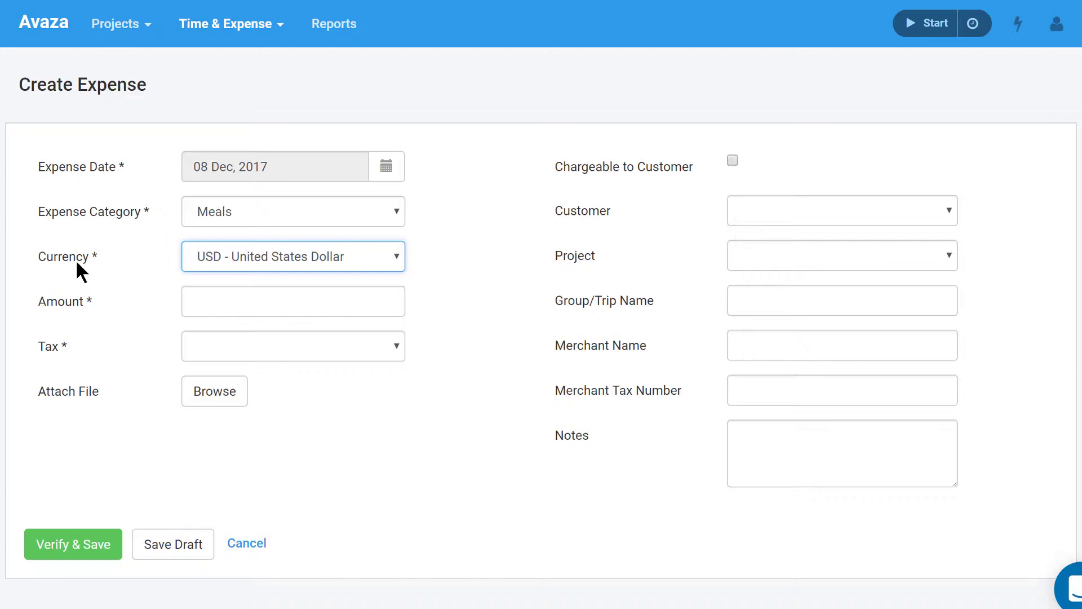
mouse_move(266, 265)
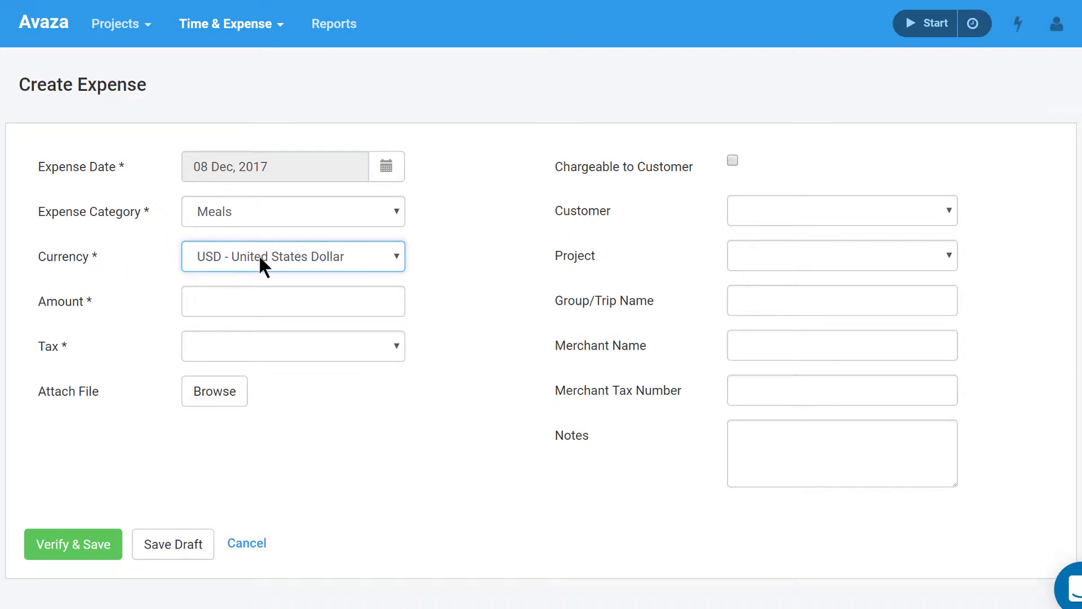
Set currency to GBP at market exchange rate and enter amount 21.
click(292, 256)
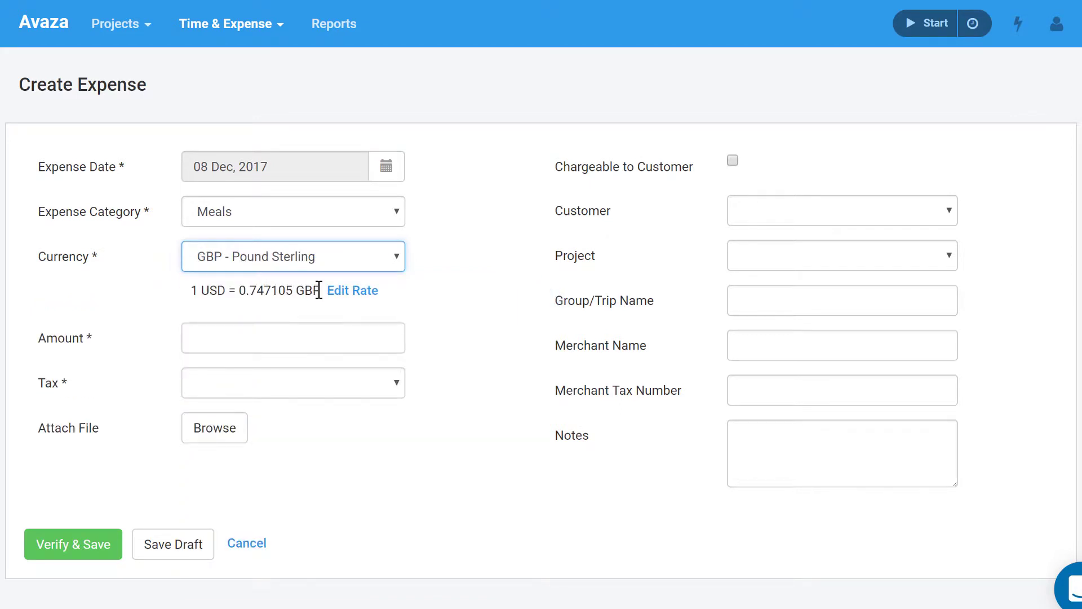
double_click(251, 290)
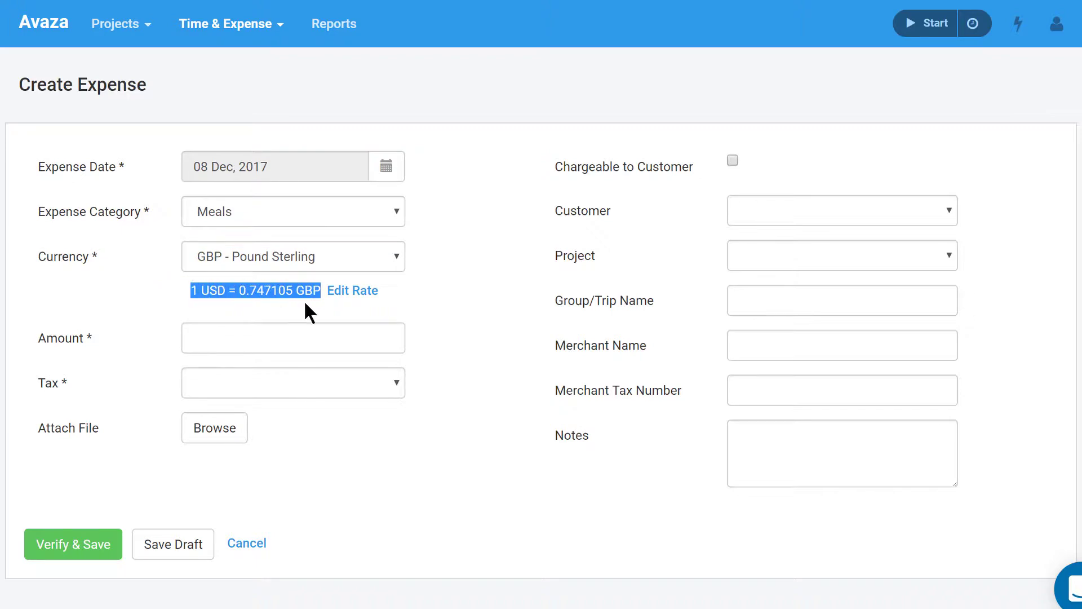
click(352, 290)
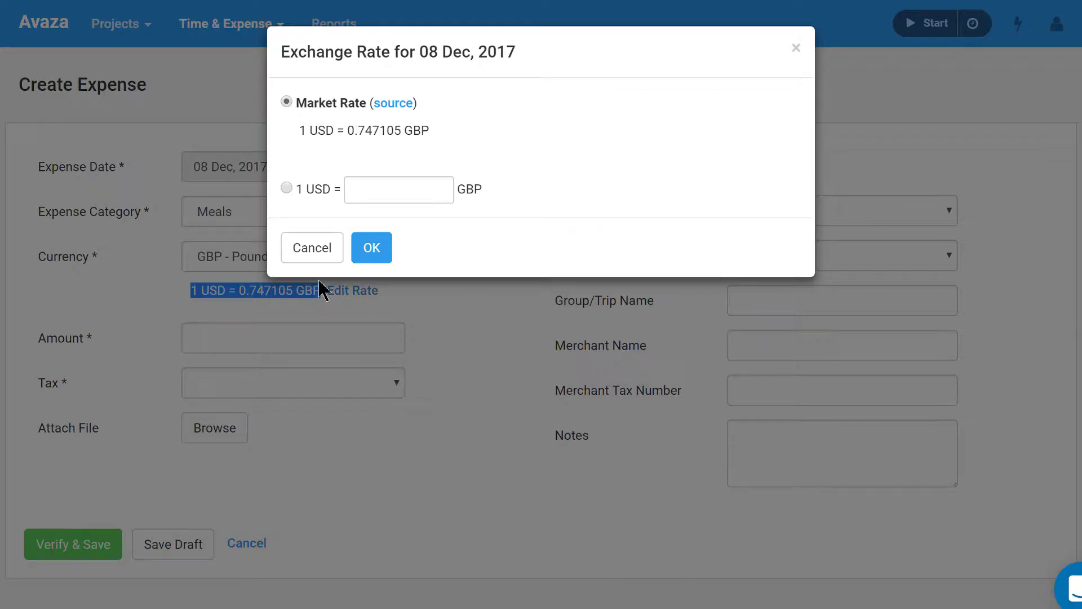
click(370, 247)
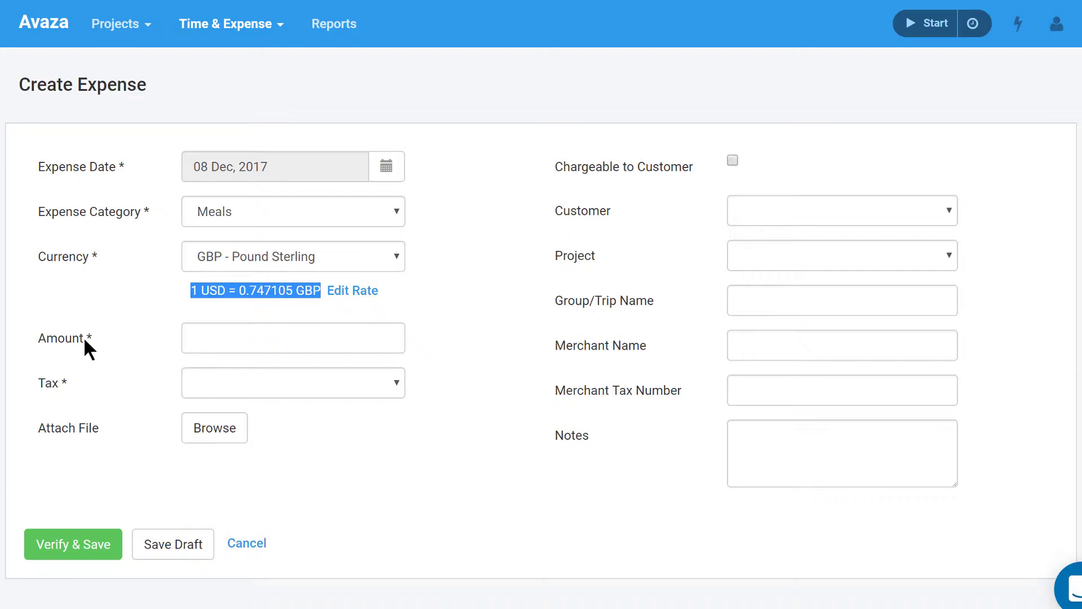
text(21)
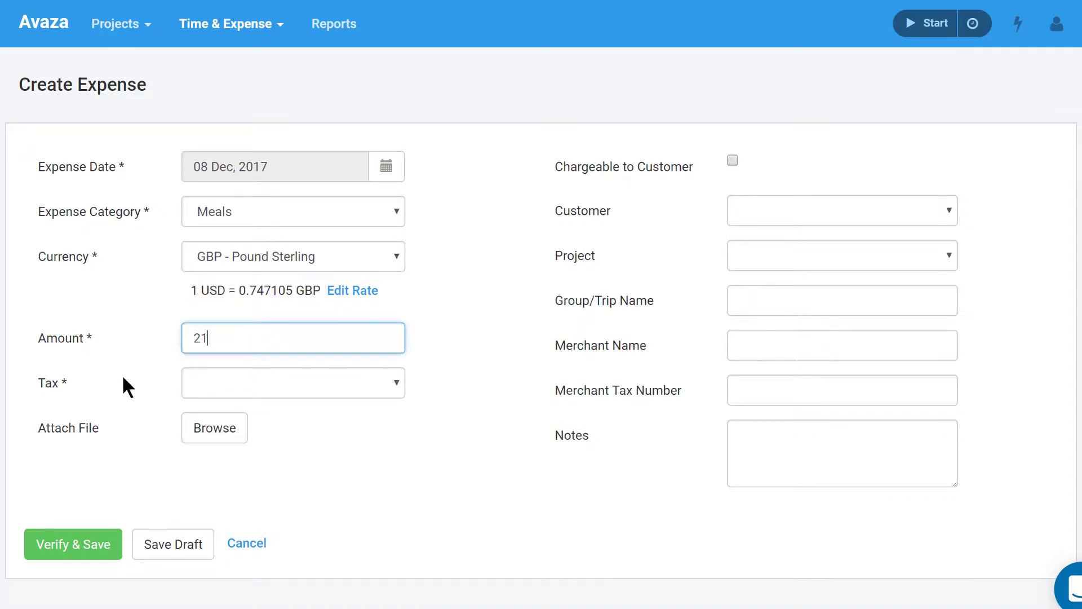
Apply GST tax and mark the amount as Tax Exclusive.
click(293, 382)
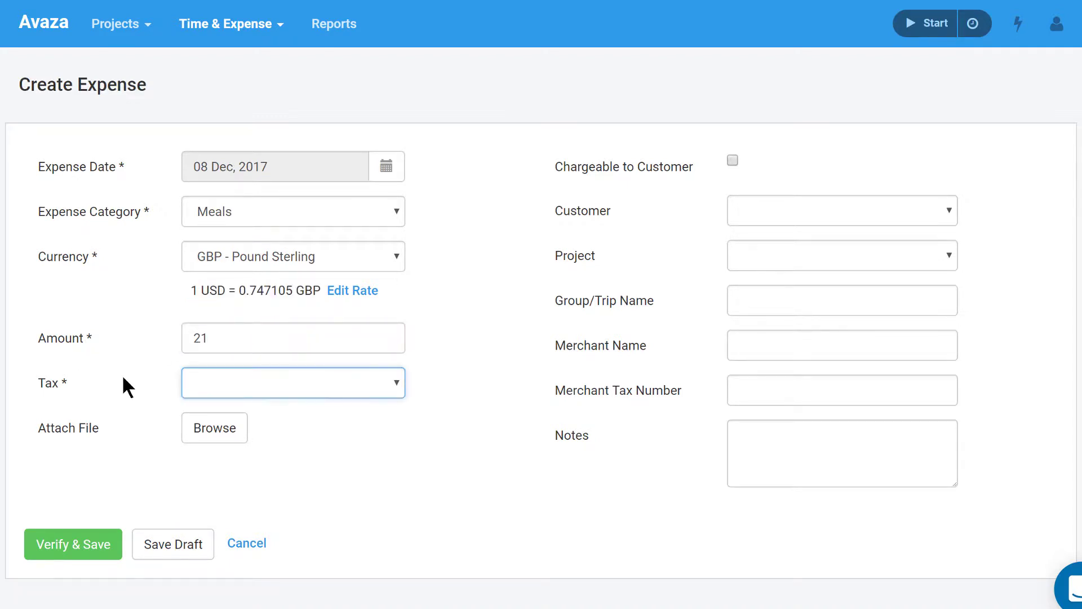
click(292, 382)
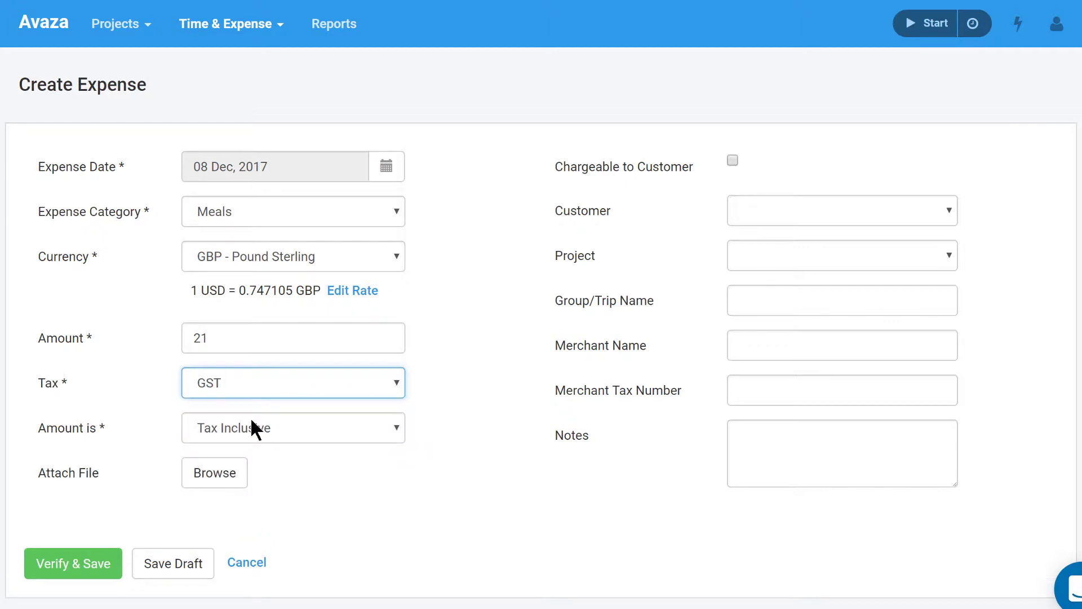
click(292, 427)
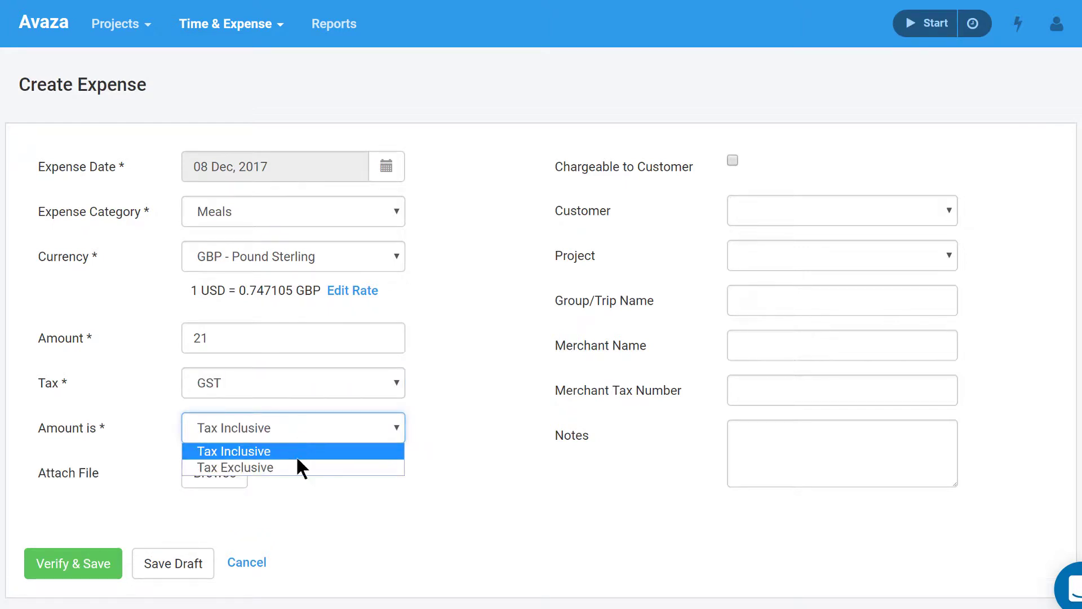
click(233, 466)
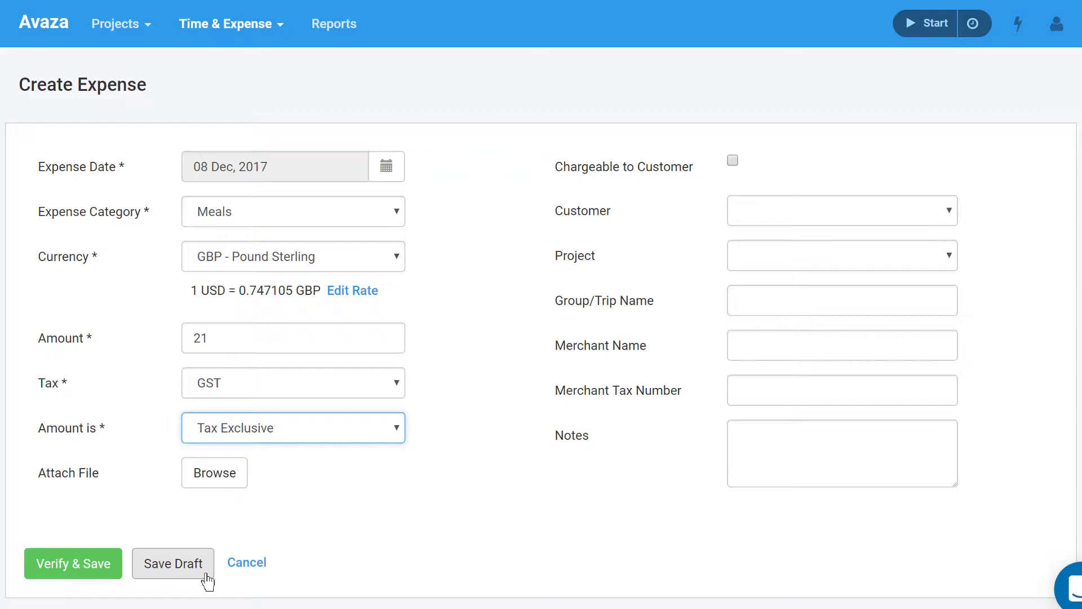
click(172, 563)
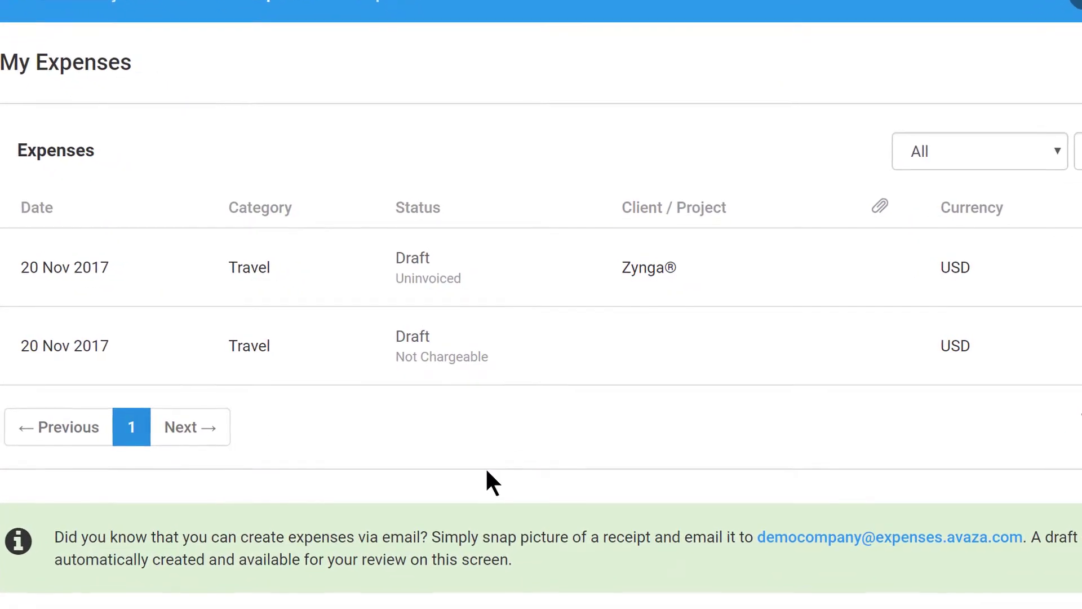
click(65, 267)
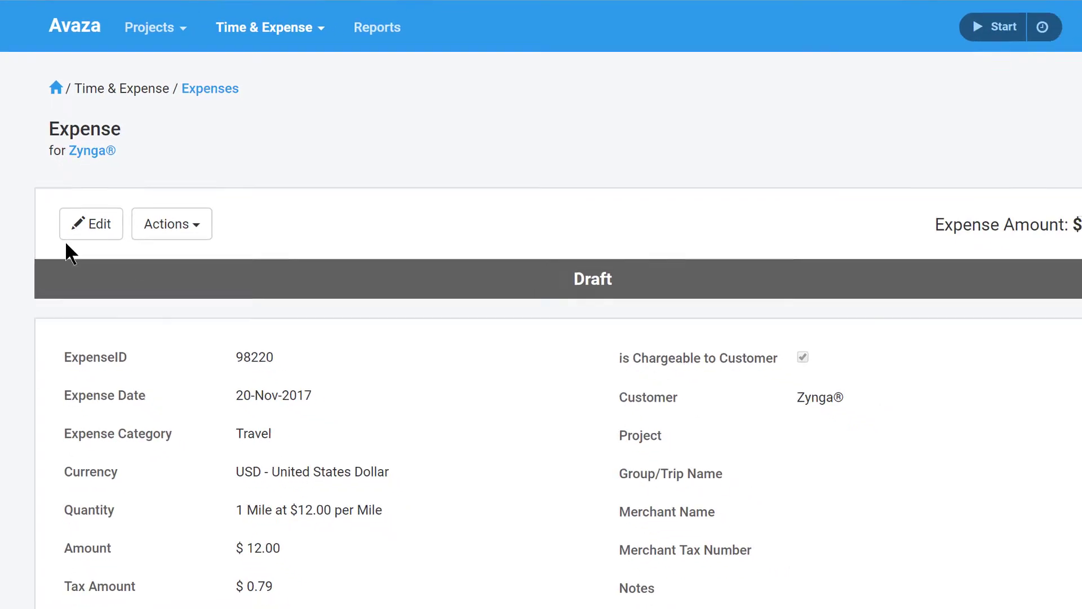
click(90, 224)
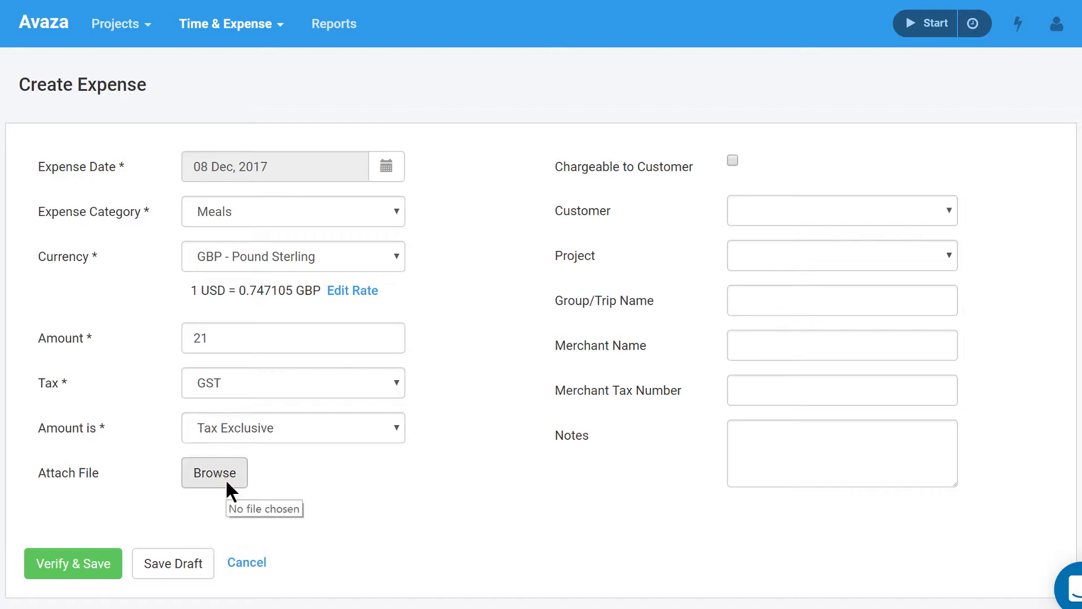
Attach the receipt image monday-receipt.jpg to the expense.
click(214, 472)
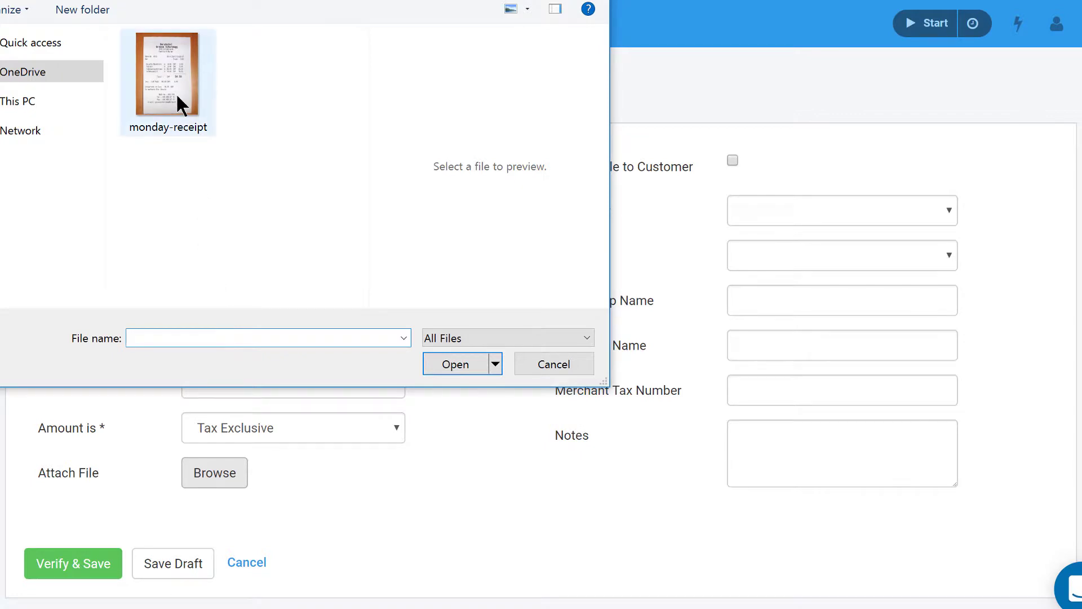
click(167, 78)
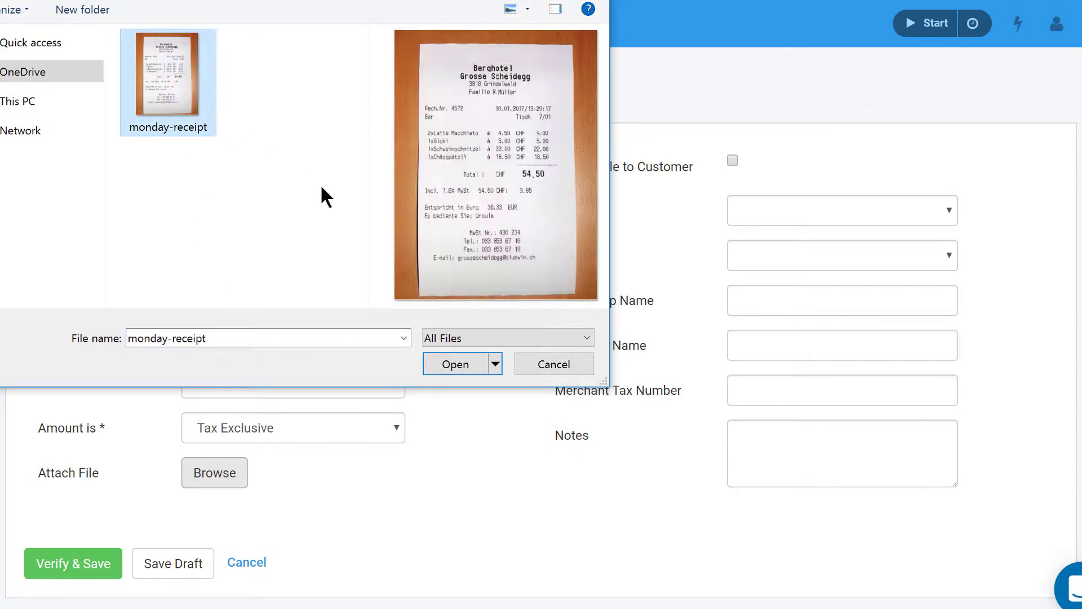
click(454, 364)
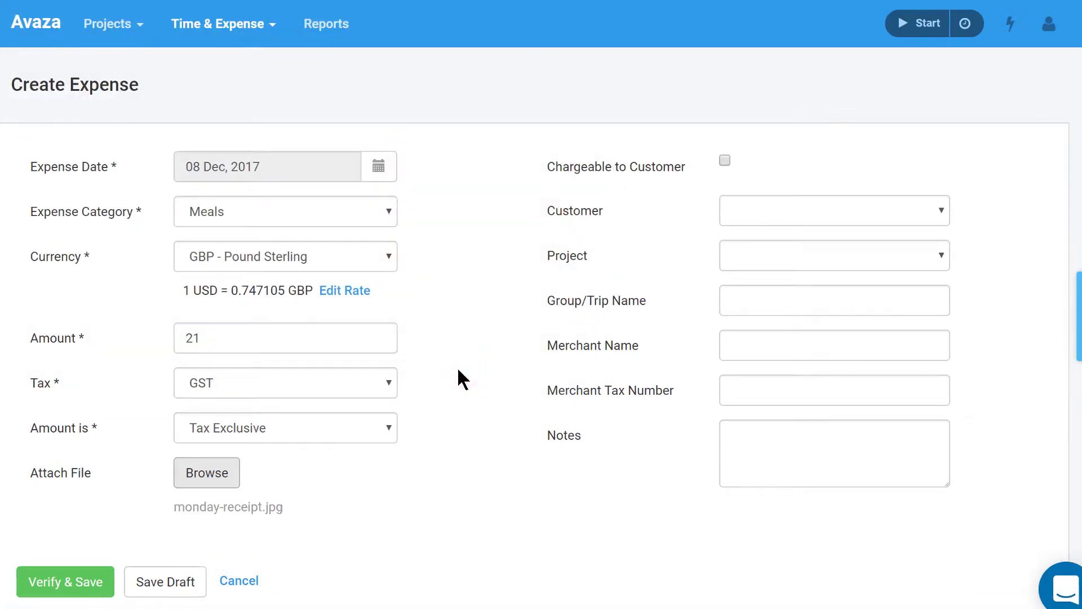
mouse_move(468, 373)
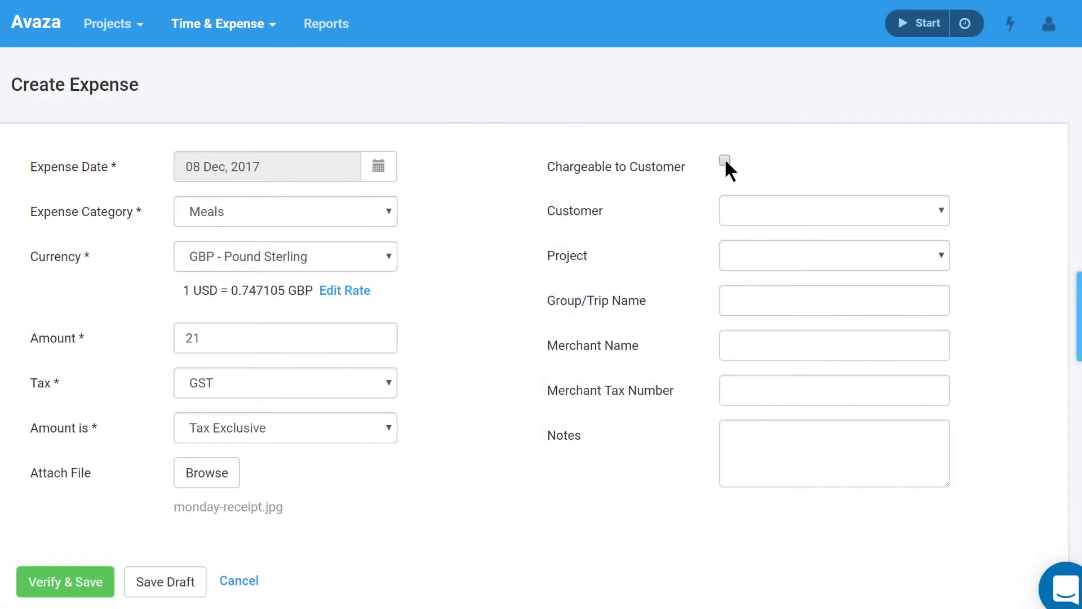
Make the expense chargeable to Rand & Beo, Inc. for project Clash of Kittens - iOS.
click(725, 161)
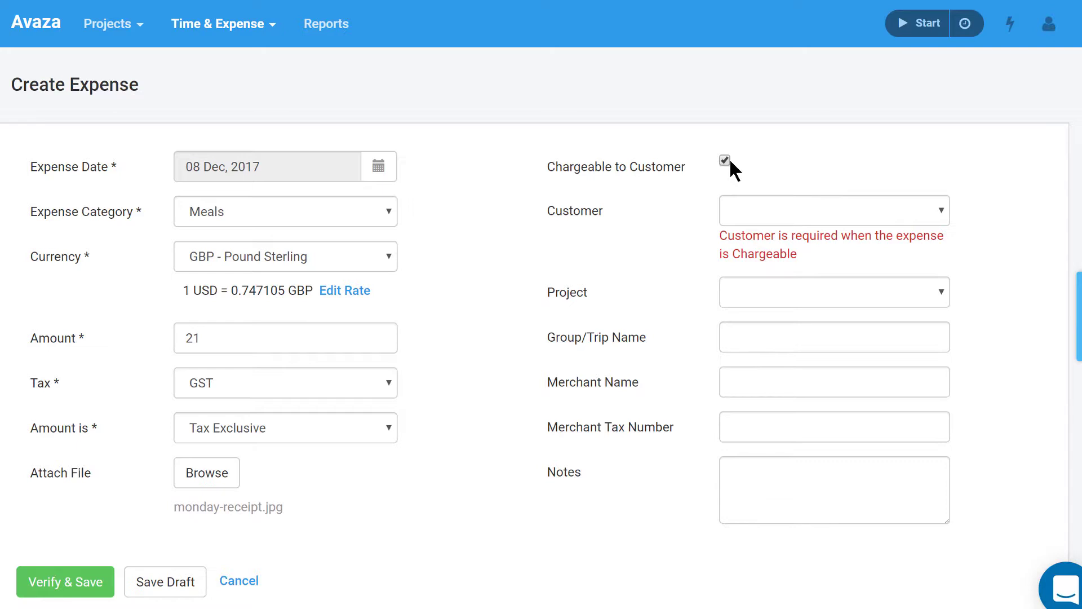
click(833, 210)
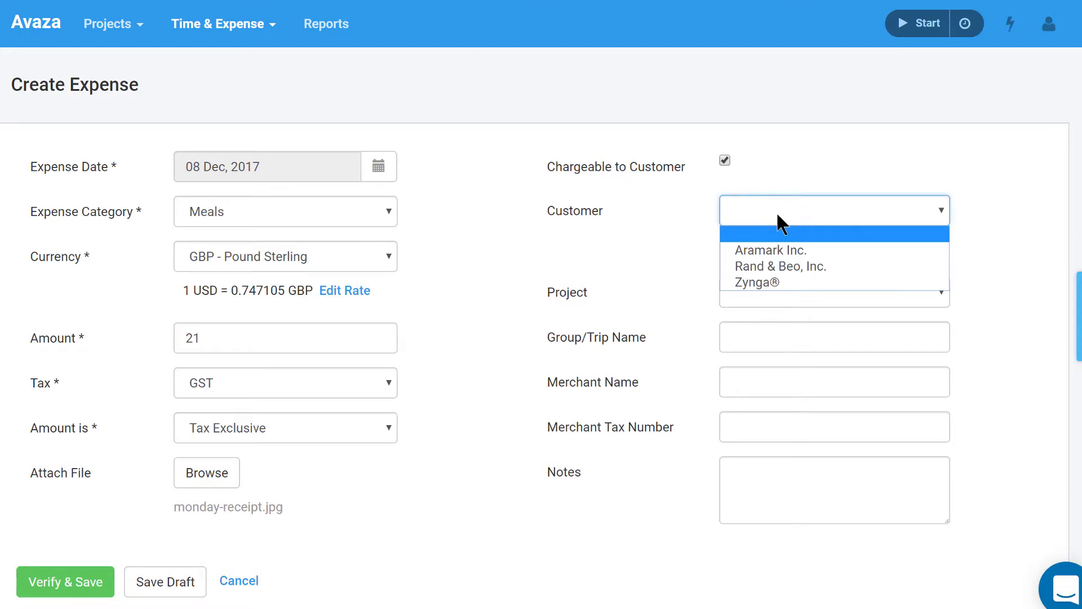
mouse_move(804, 267)
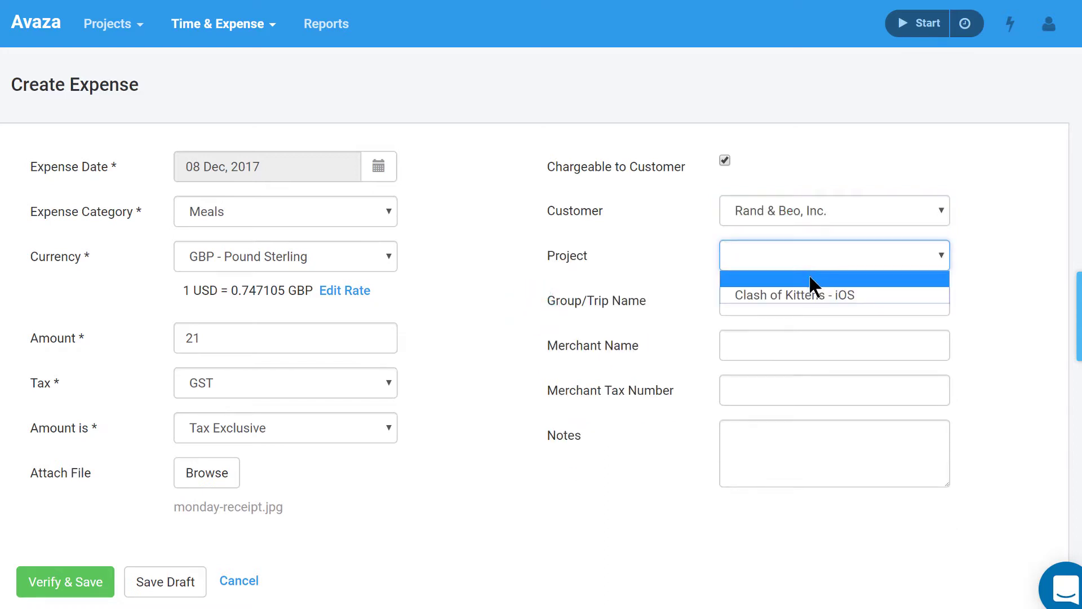
click(792, 294)
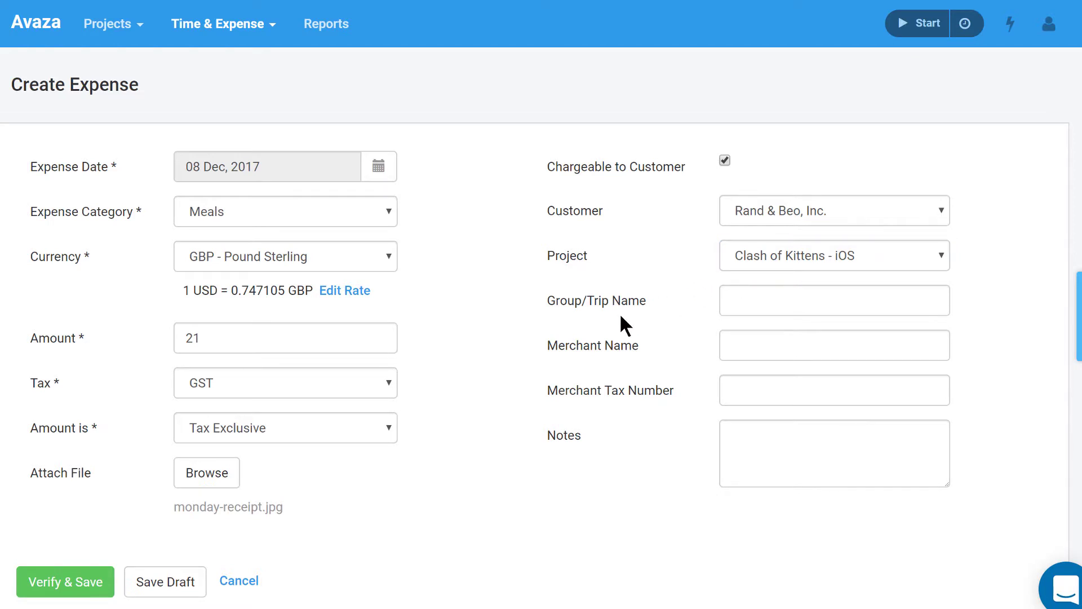
mouse_move(715, 317)
text(tr)
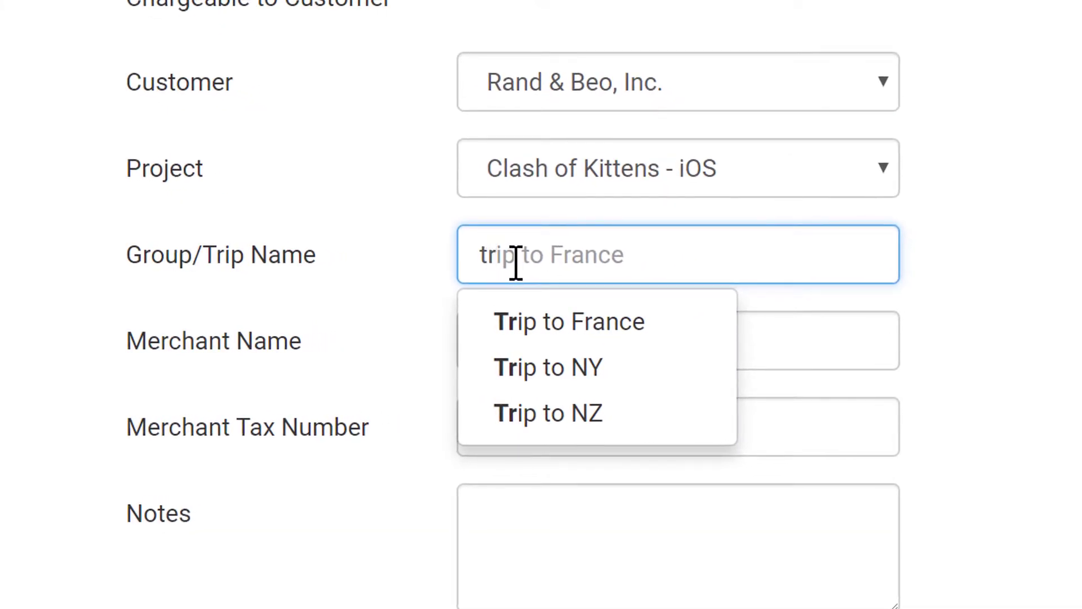
Set the trip name to Trip to NE and enter notes, yielding a draft noted Monday Lunch.
click(548, 412)
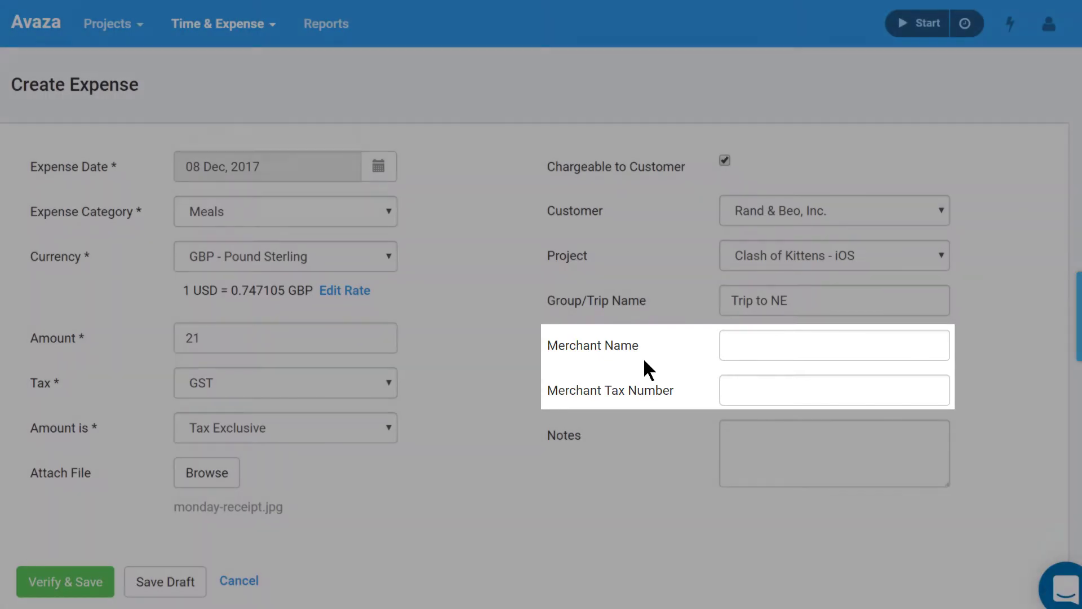
click(834, 452)
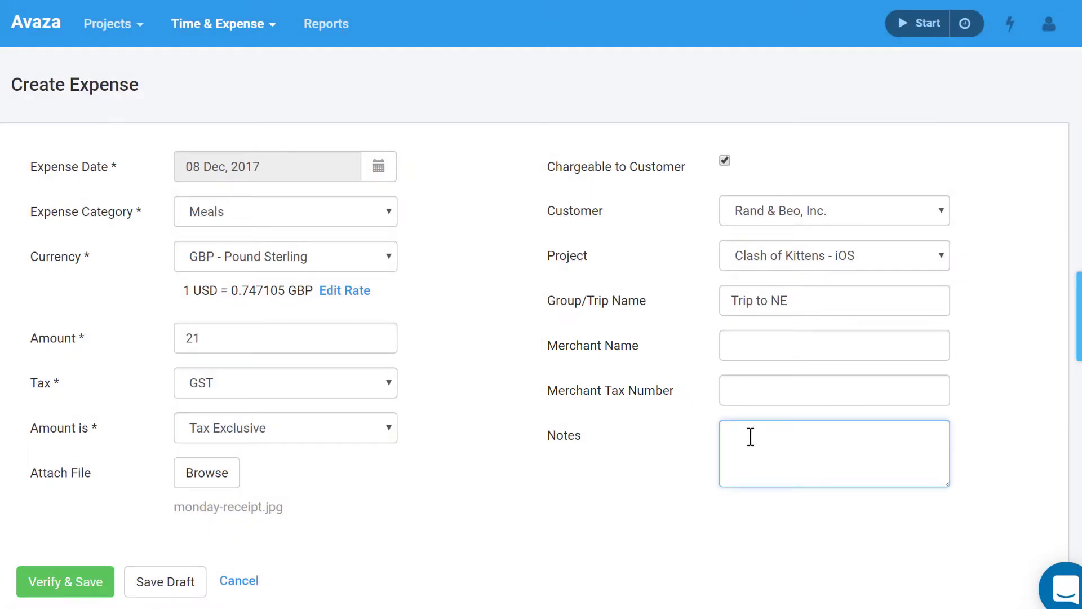
text(Notes)
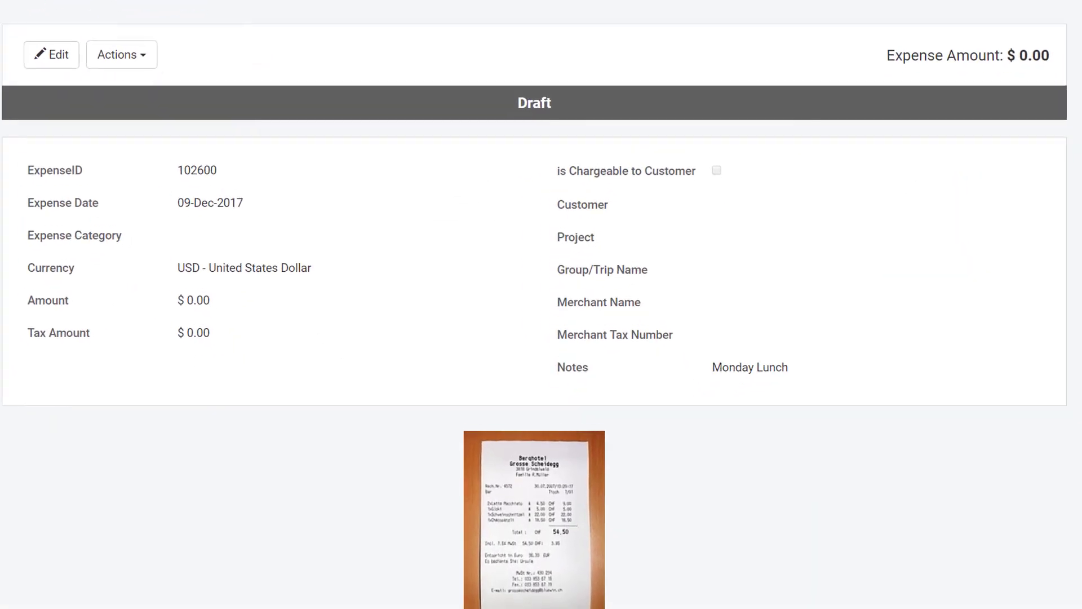
Submit the draft expenses totalling USD $264.00 for approval.
scroll(down, 3)
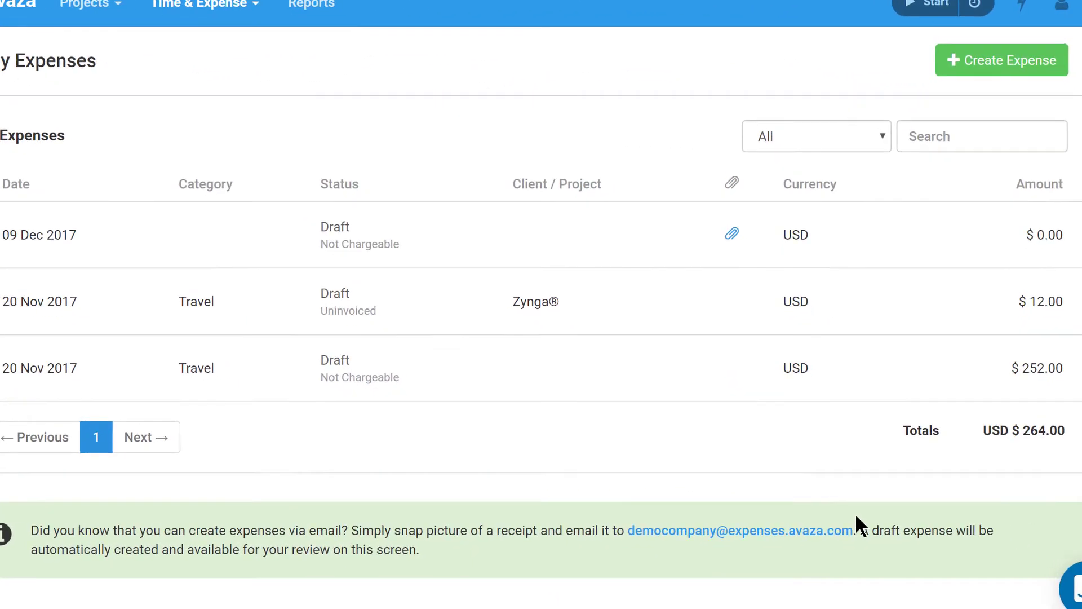
right_click(741, 530)
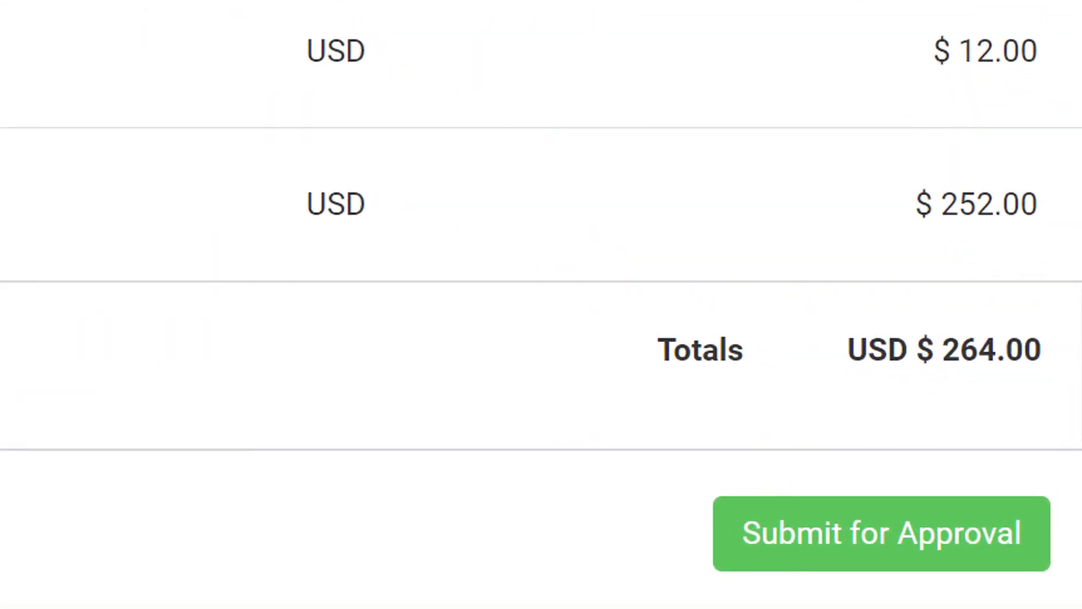
click(880, 533)
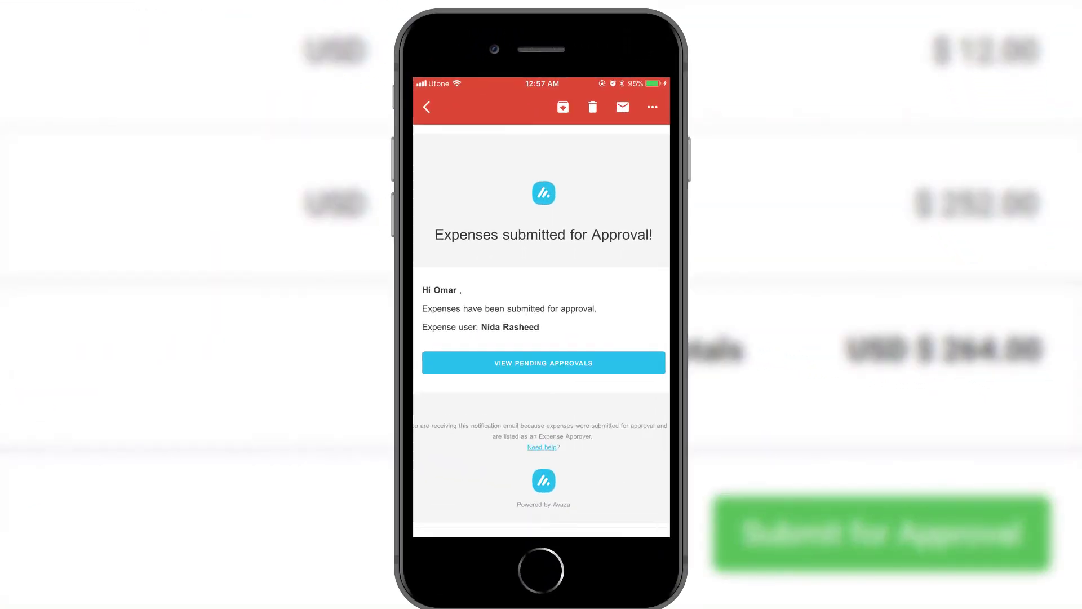